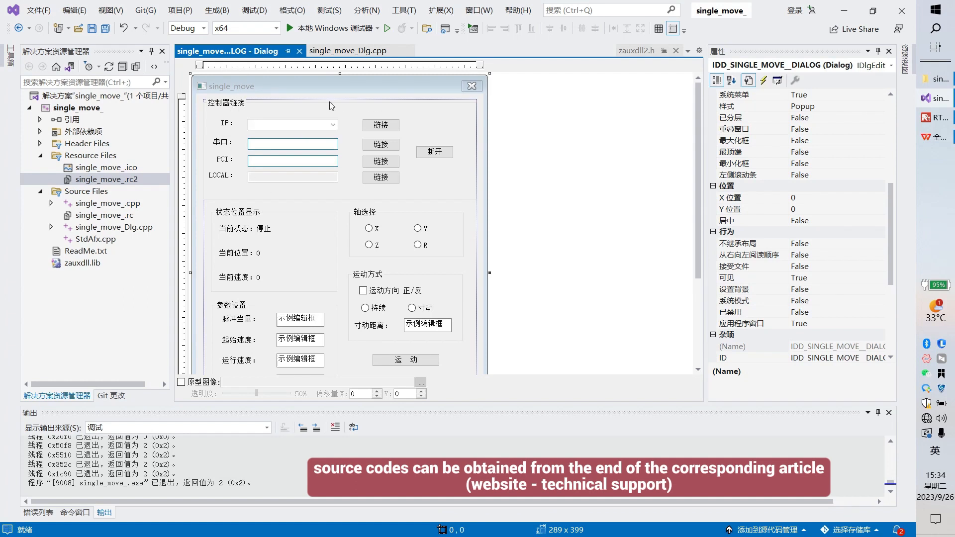
mouse_move(221, 145)
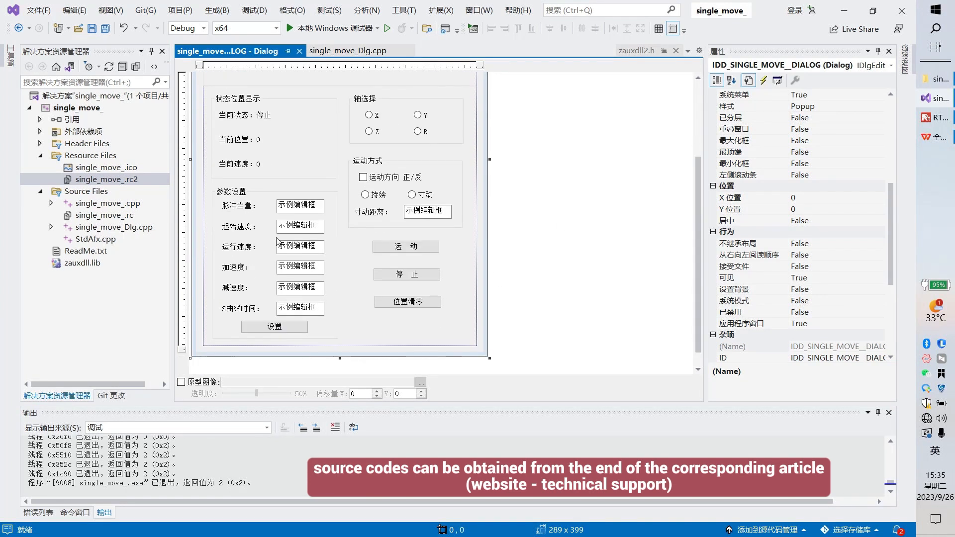
mouse_move(516, 198)
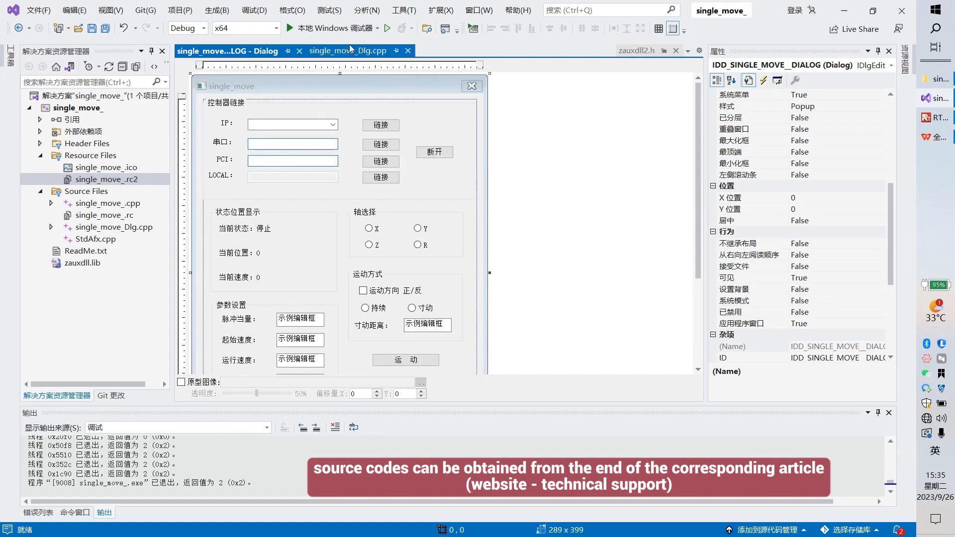
Run the single_move demo via Local Windows Debugger and dismiss the connect-controller reminder
click(376, 28)
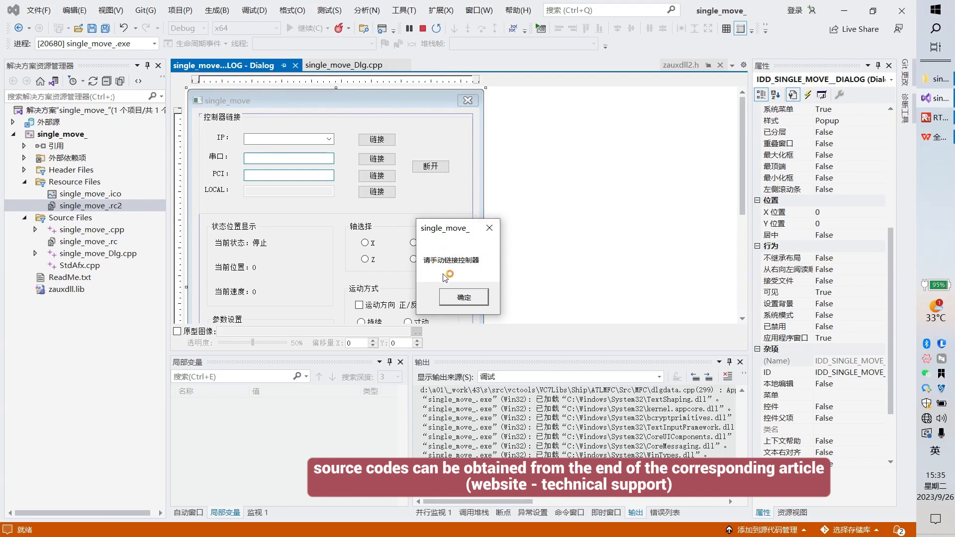
mouse_move(445, 279)
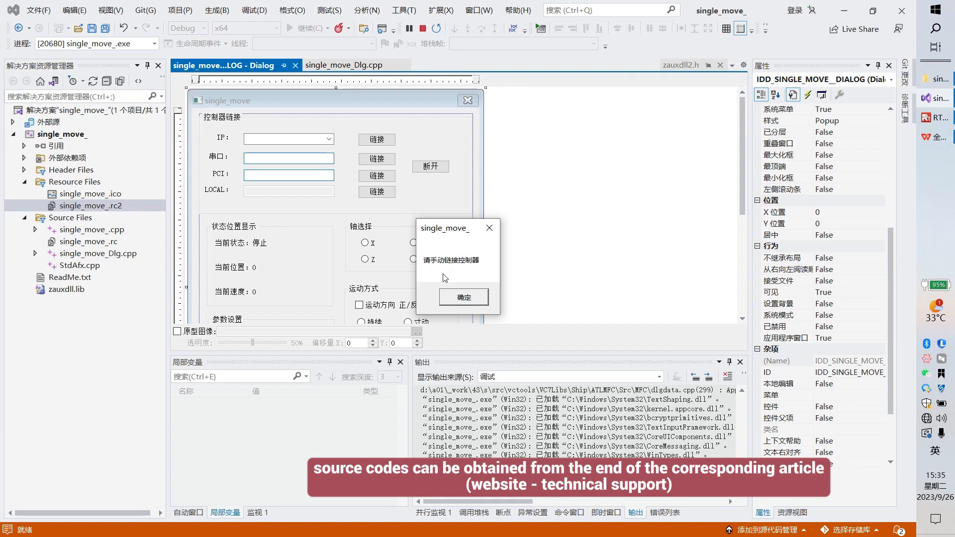
click(464, 297)
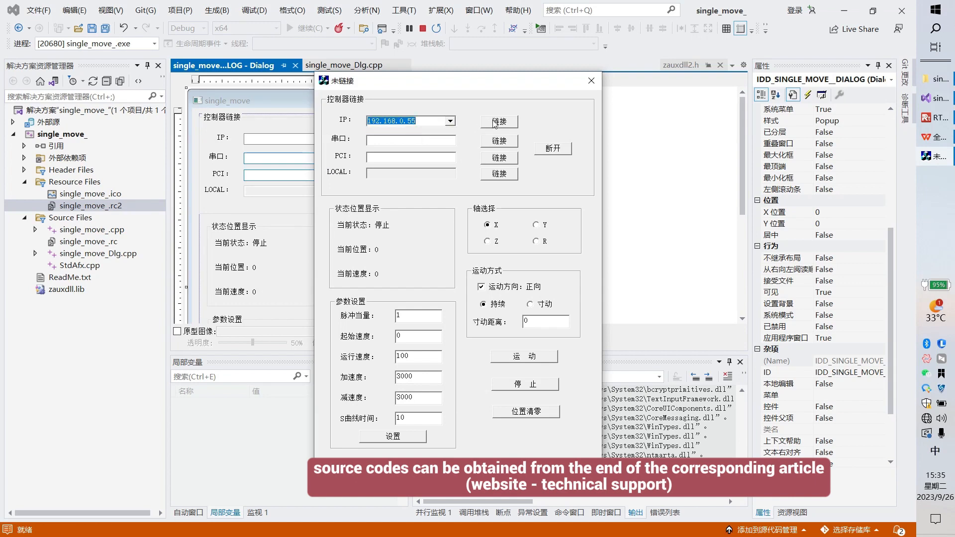
Connect to controller 192.168.0.55 and lower 加速度 to 100
click(499, 121)
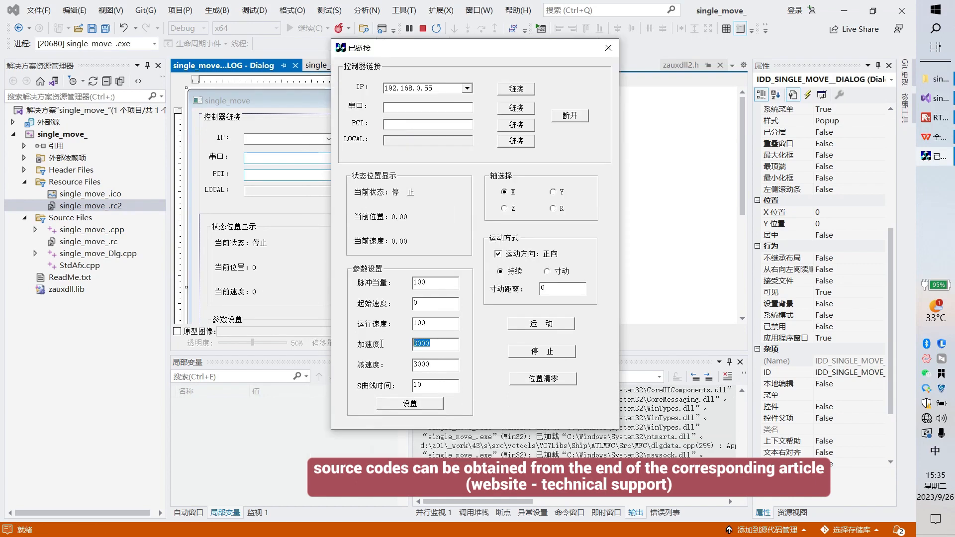
text(100)
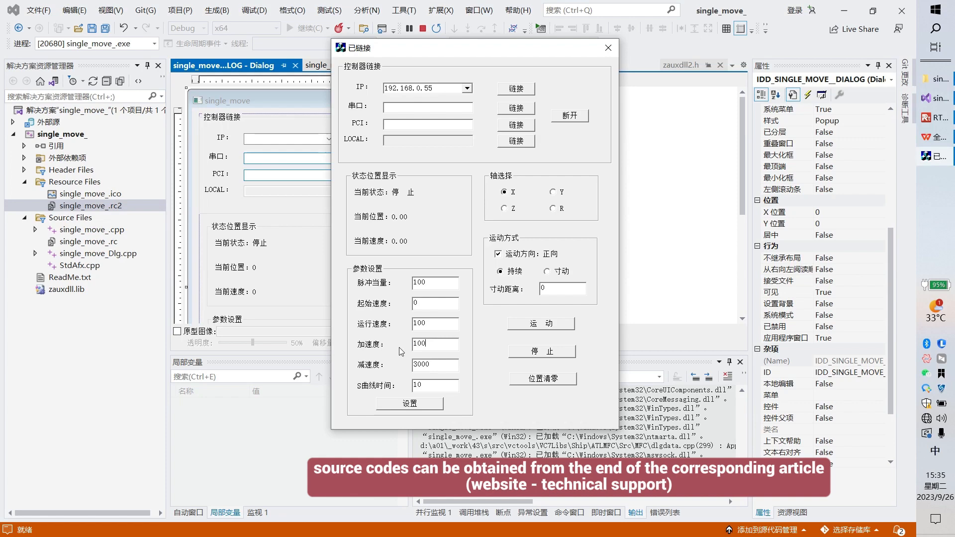
text(10)
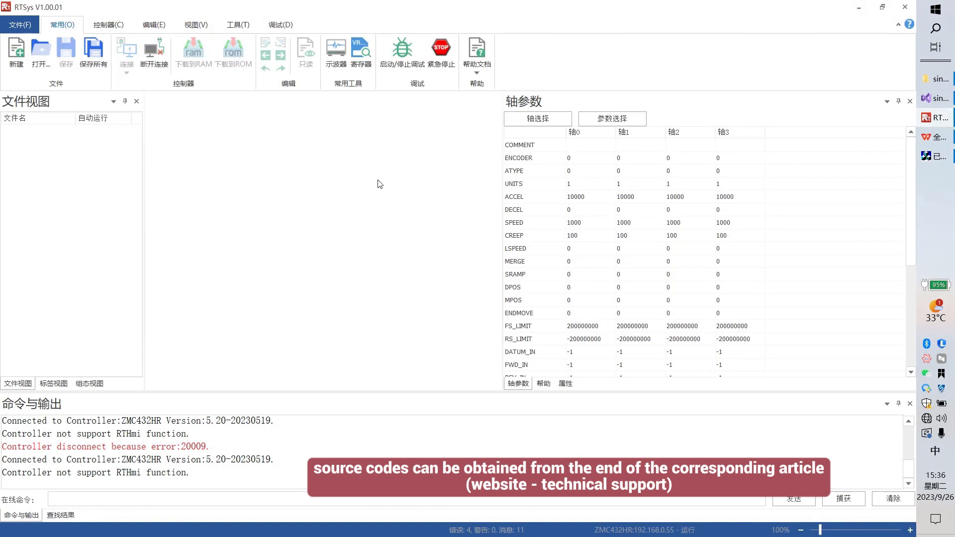
mouse_move(924, 140)
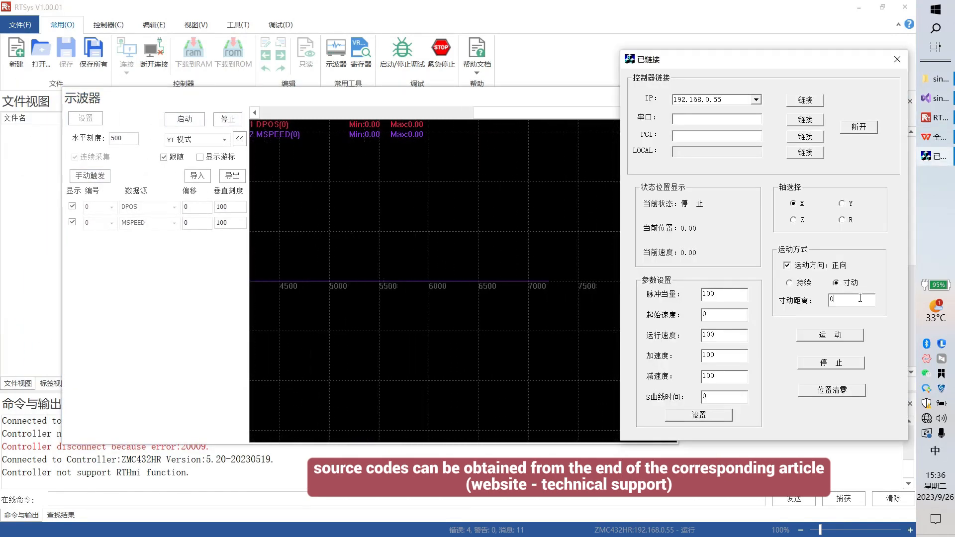
Set 寸动距离 to 100 and jog axis X forward by that distance
text(100)
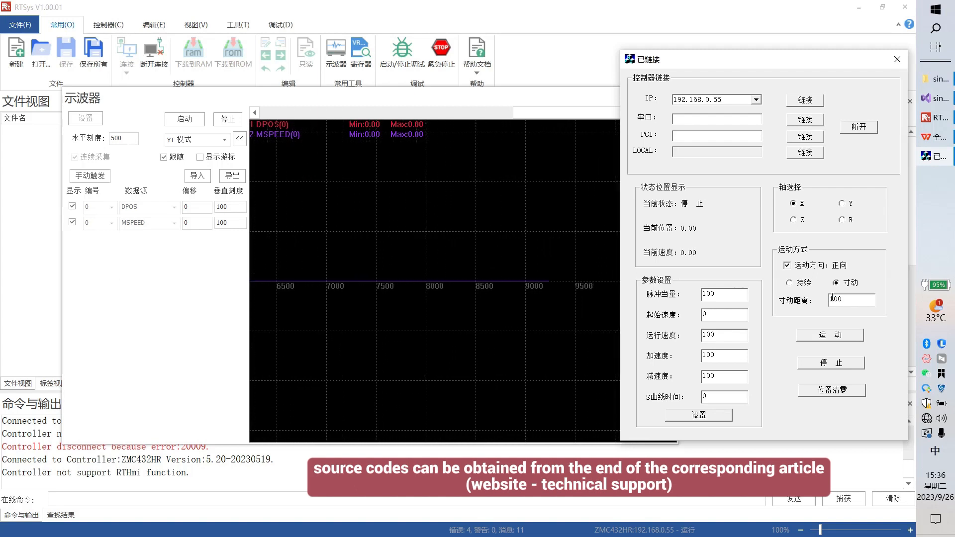
click(830, 335)
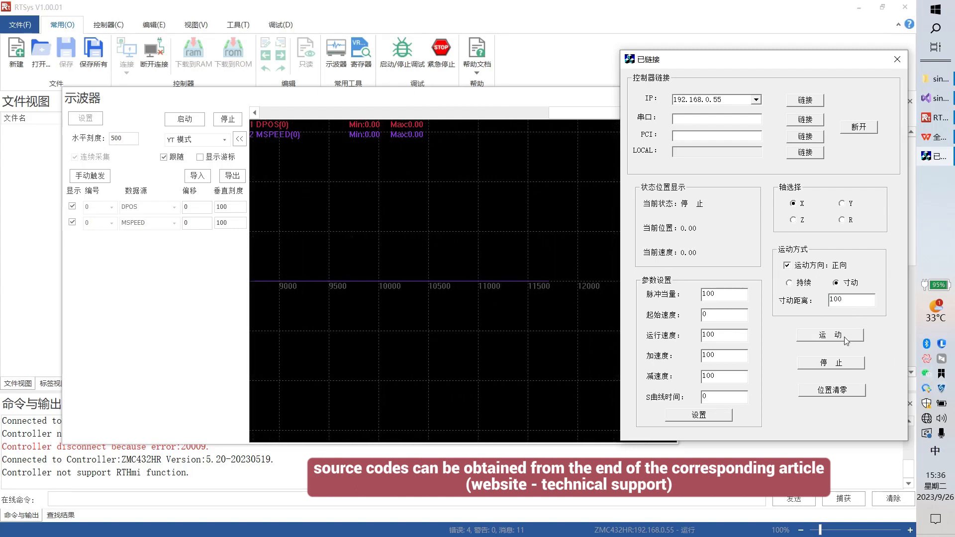
click(830, 335)
text(50)
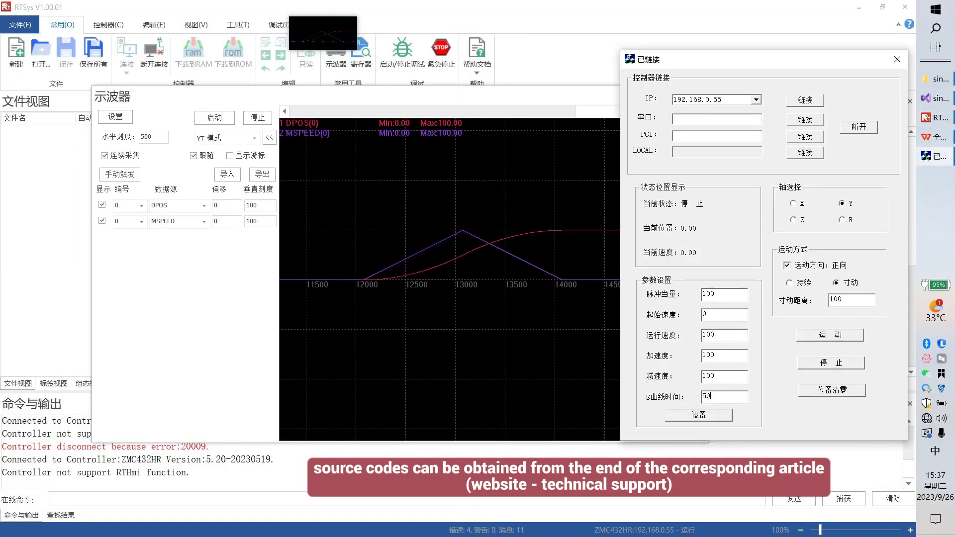
Point both oscilloscope channels at axis 1 (DPOS, MSPEED) and start capture
click(699, 415)
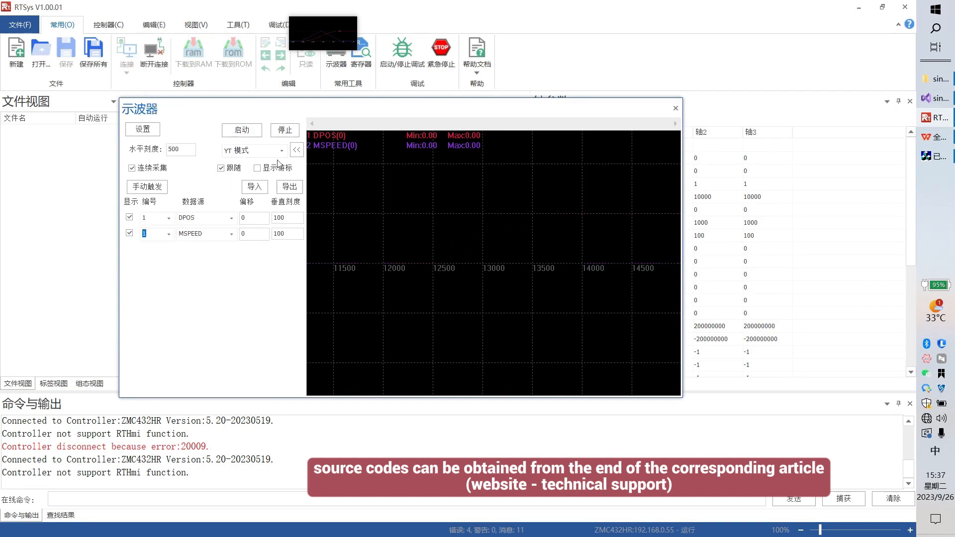
click(241, 130)
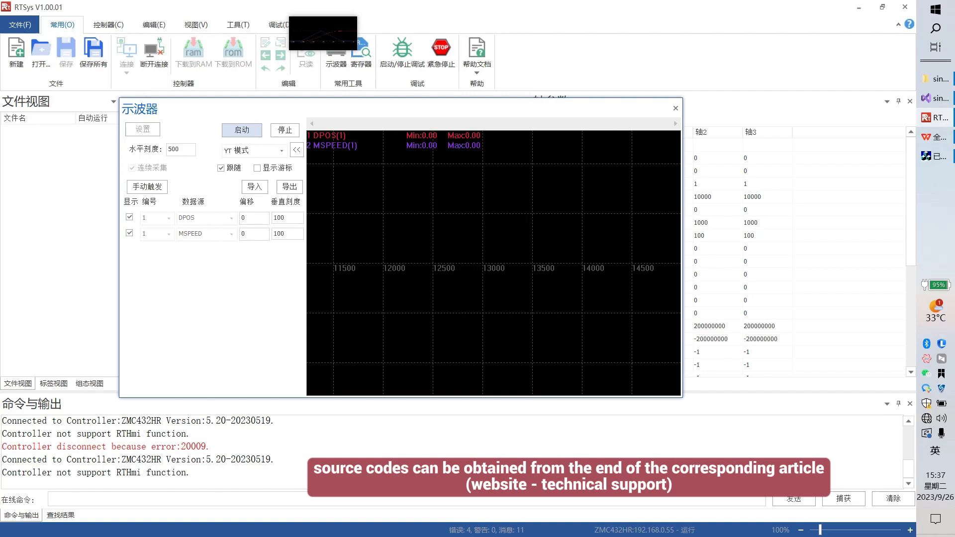
click(126, 52)
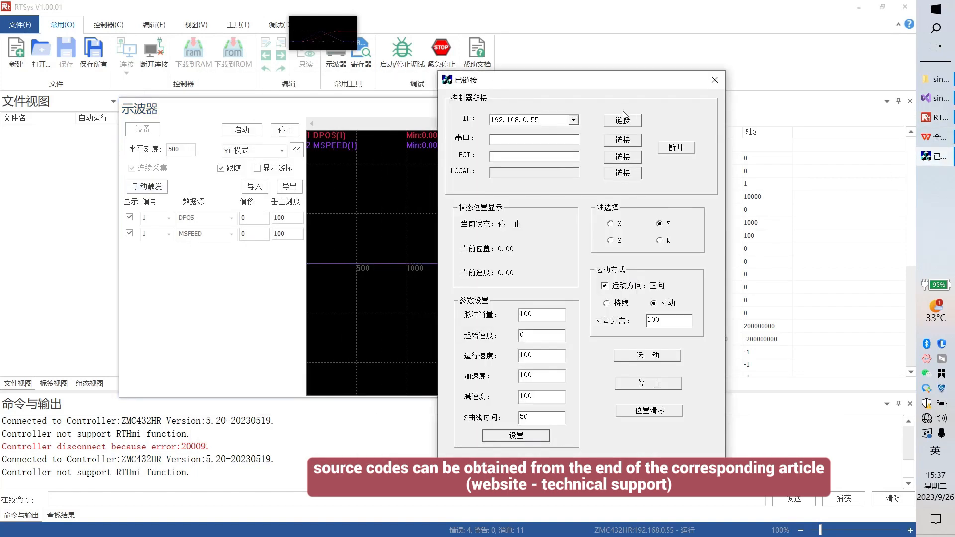
Jog axis Y 100 units with S-curve time 50 and view its rounded trace
click(818, 342)
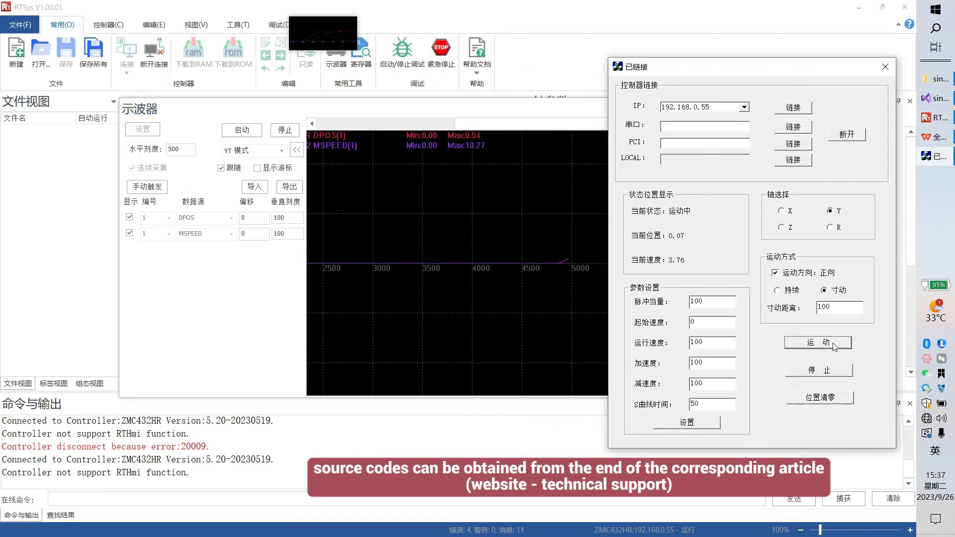
click(818, 342)
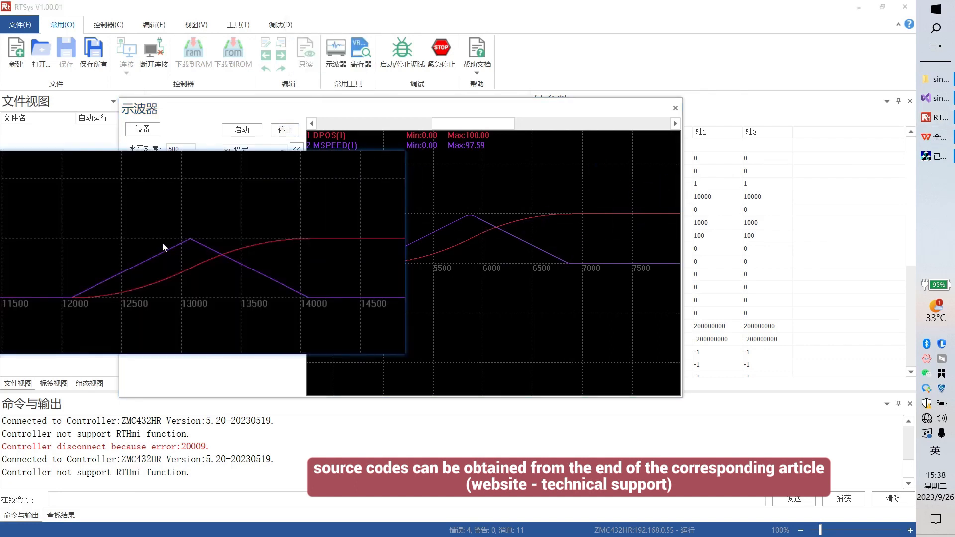
mouse_move(298, 283)
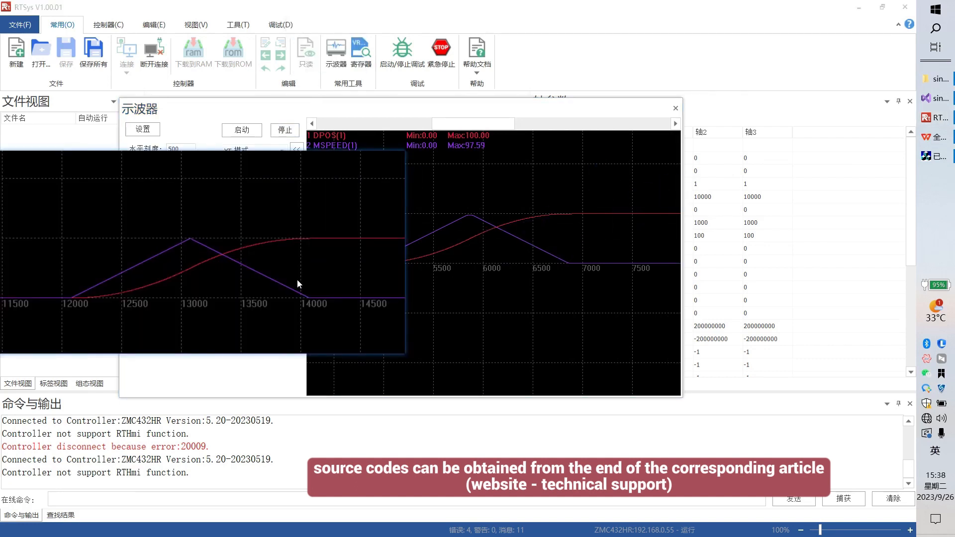
mouse_move(185, 265)
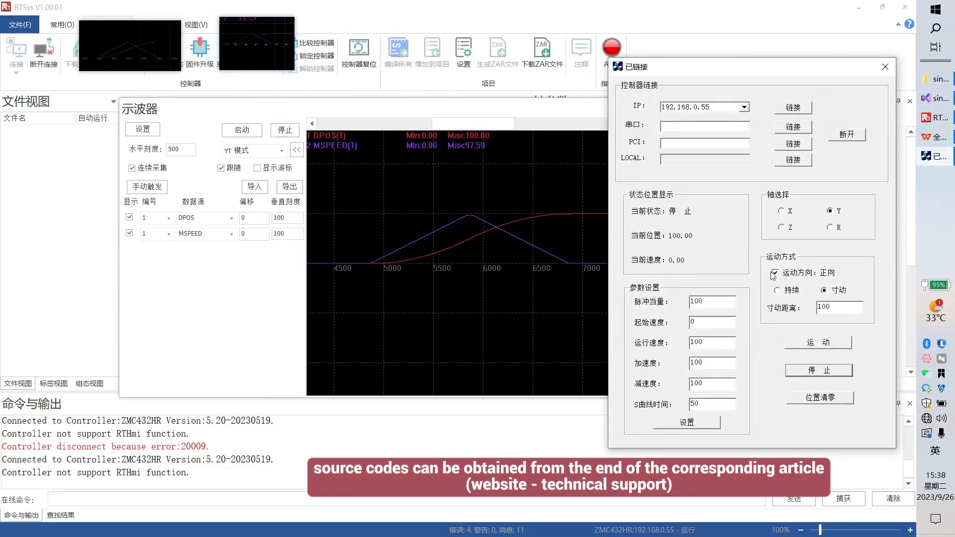
Select axis Z with accel/decel 1000, zero S-curve, and trace it on scope axis 2
click(780, 228)
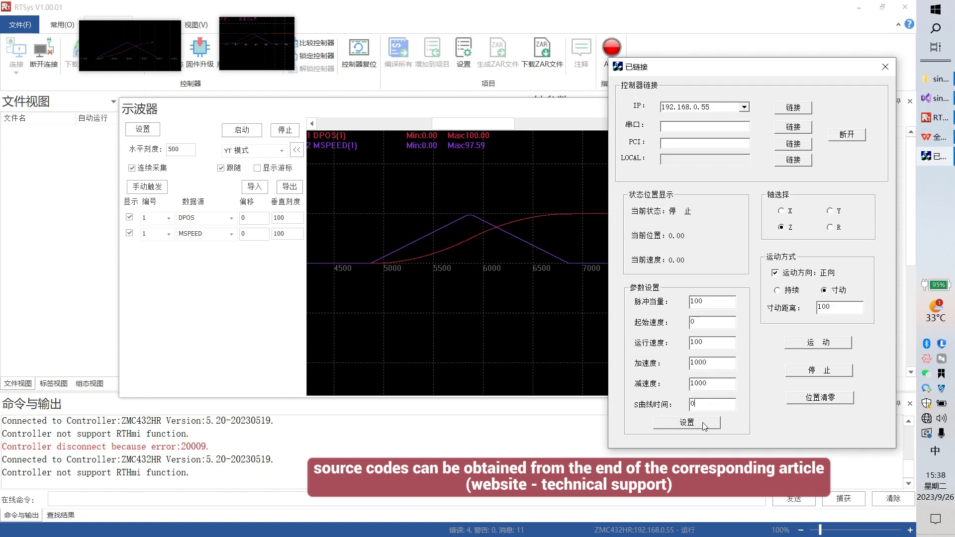
drag(746, 65, 576, 80)
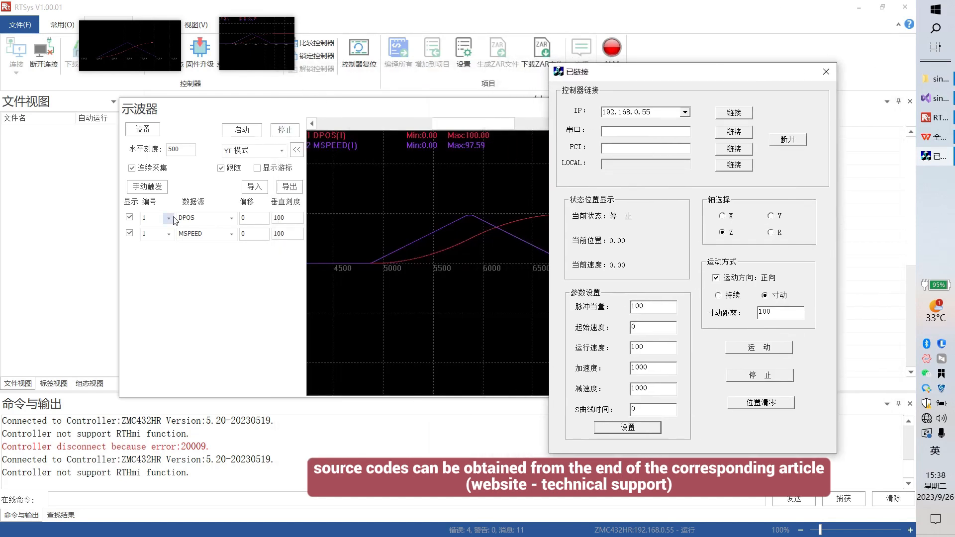
click(826, 71)
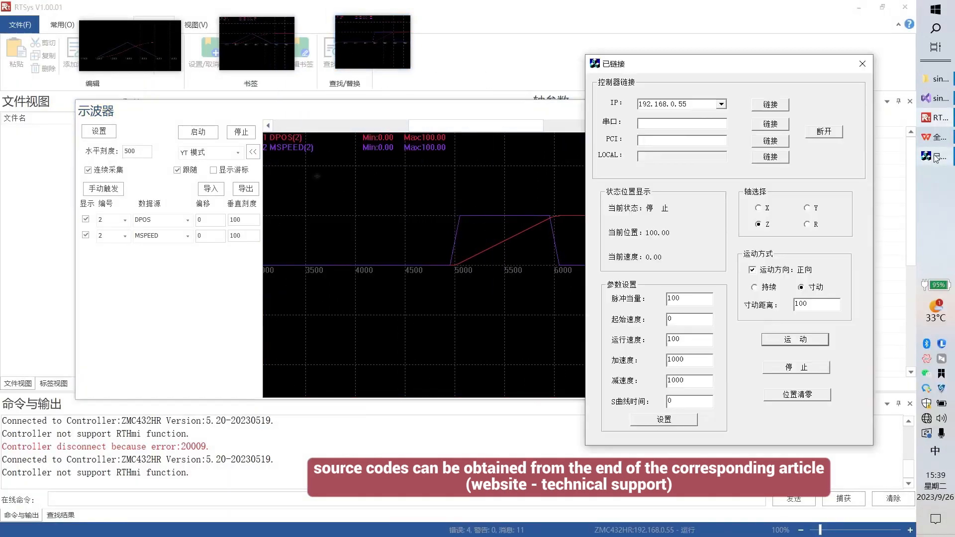
Select axis R with zero S-curve time and jog it 100 units traced on axis 3
click(688, 401)
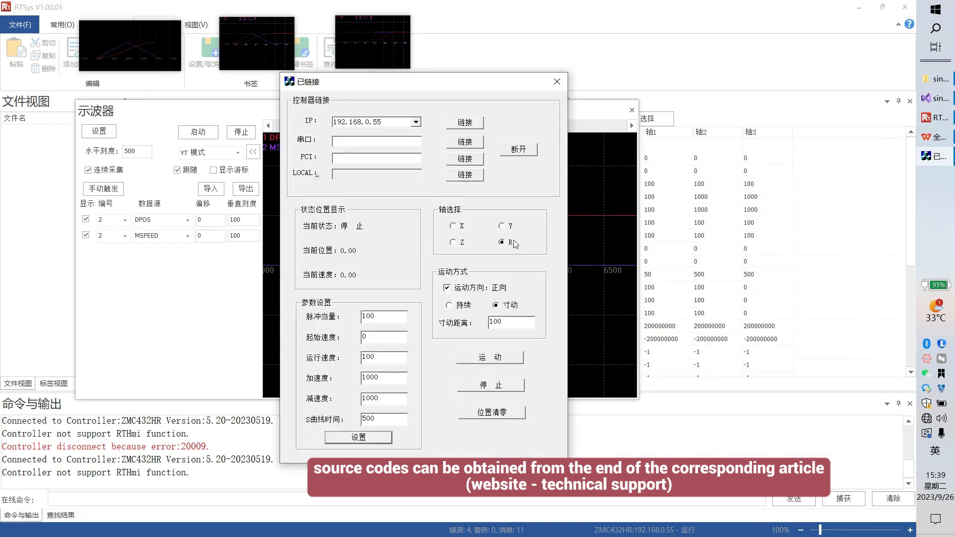
click(555, 82)
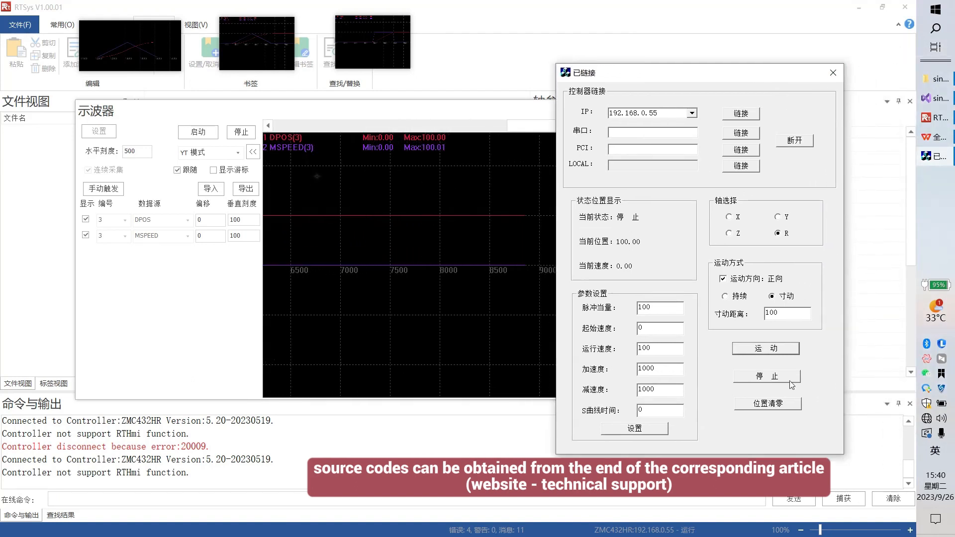
click(832, 73)
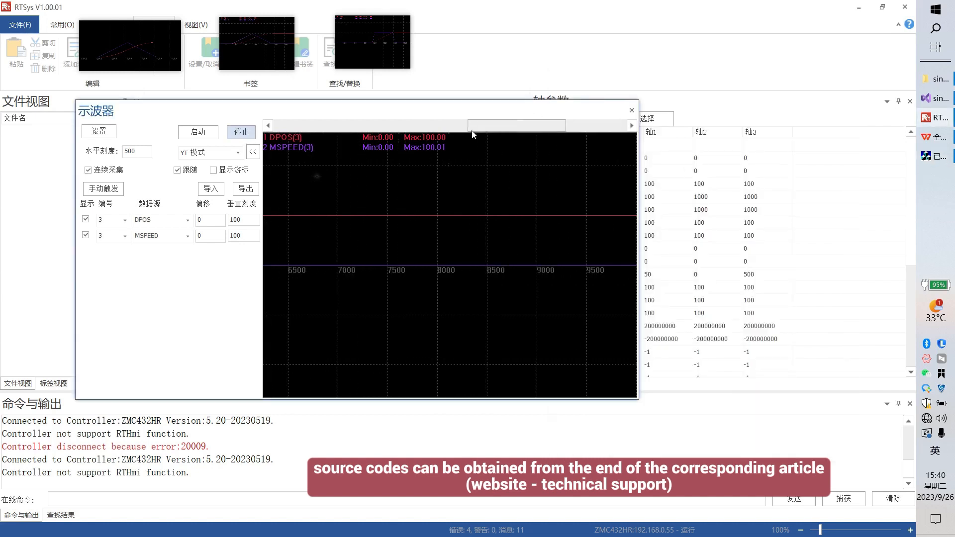